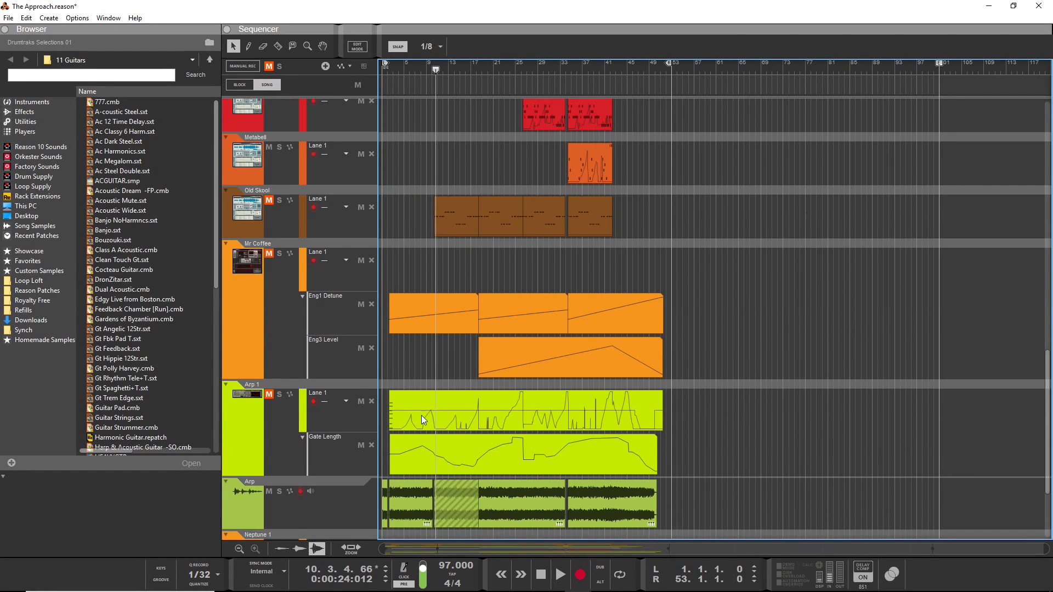
# Solo the Arp audio track and return the song position to the start.
pyautogui.scroll(-3)
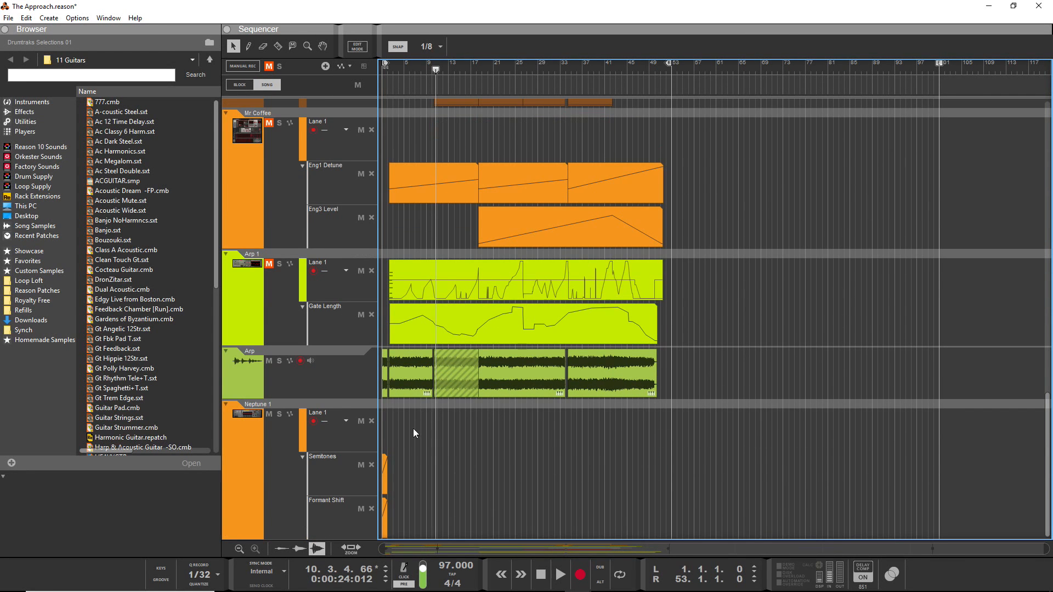
pyautogui.moveTo(376, 403)
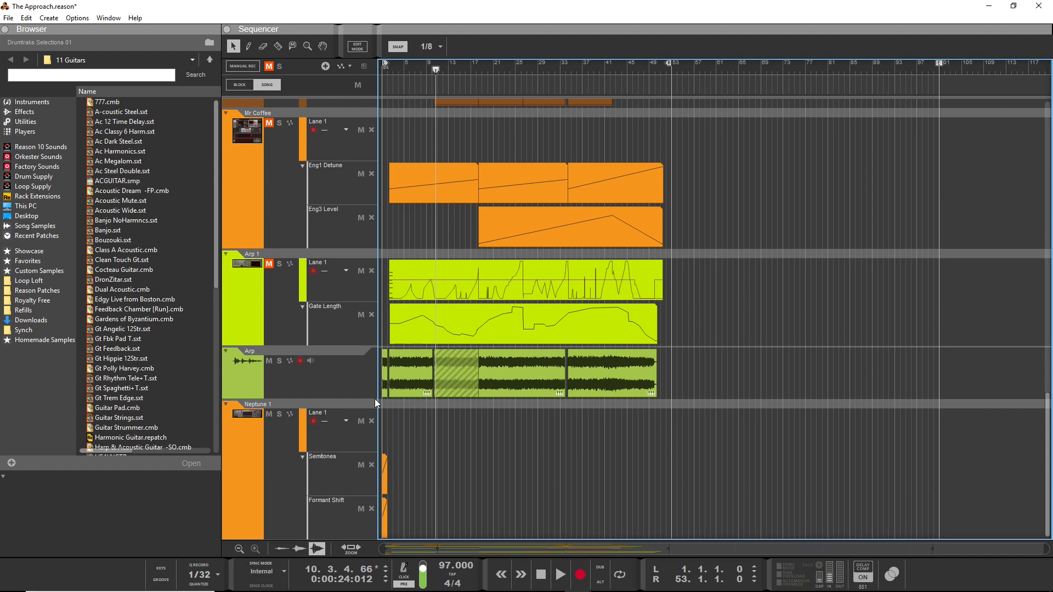
pyautogui.moveTo(256, 349)
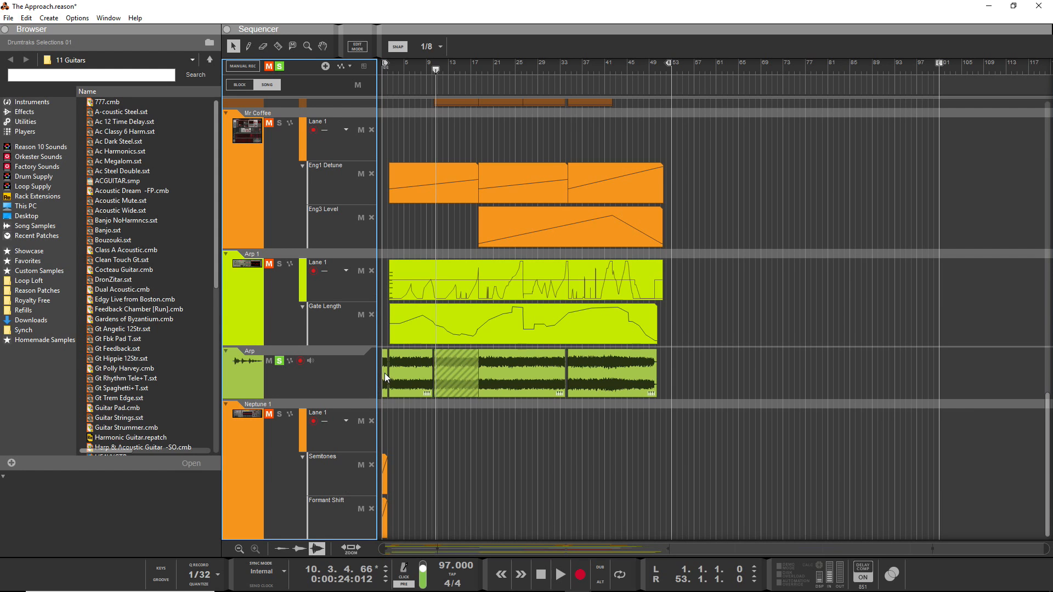
pyautogui.moveTo(636, 74)
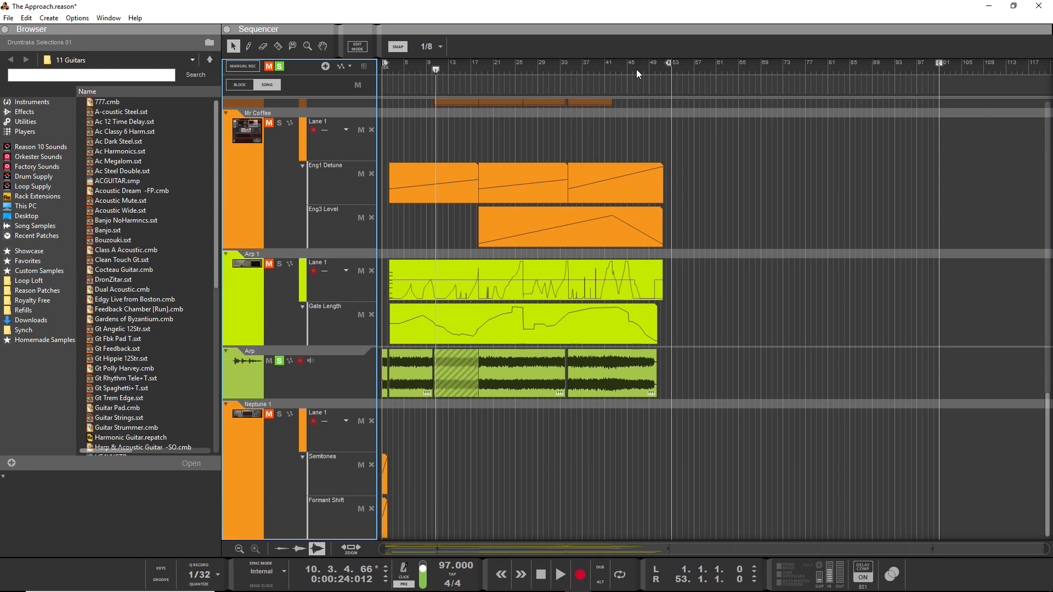
pyautogui.click(628, 70)
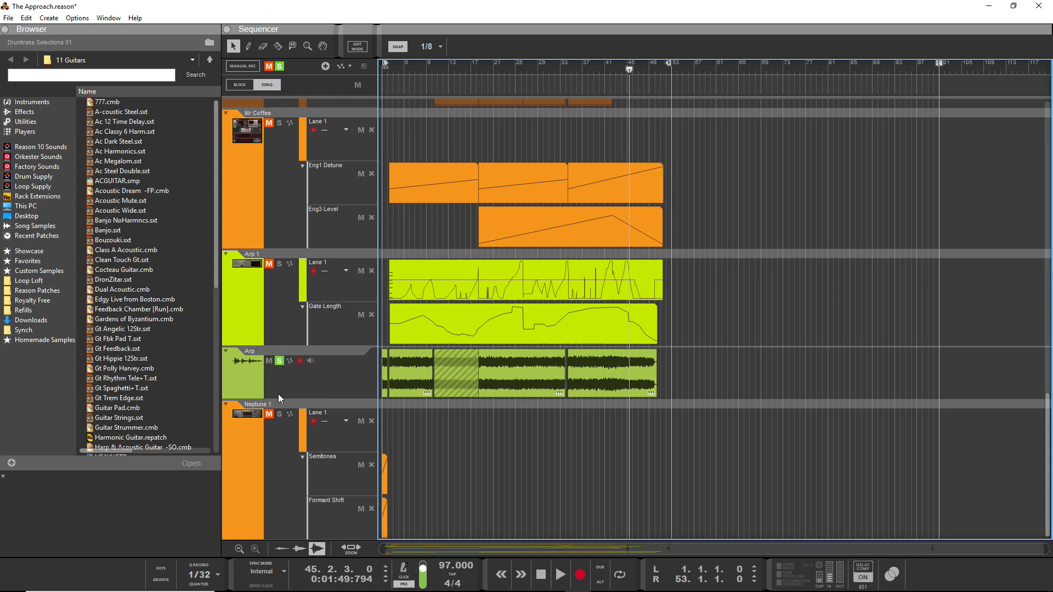
pyautogui.click(561, 576)
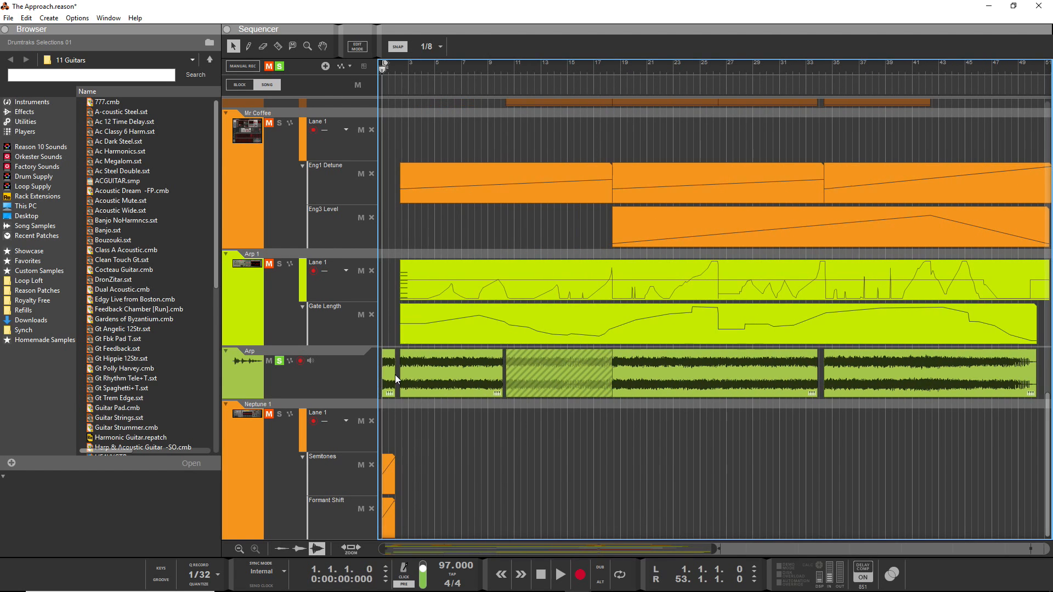
# Select the first Arp clip and scale its tempo to Double.
pyautogui.click(456, 372)
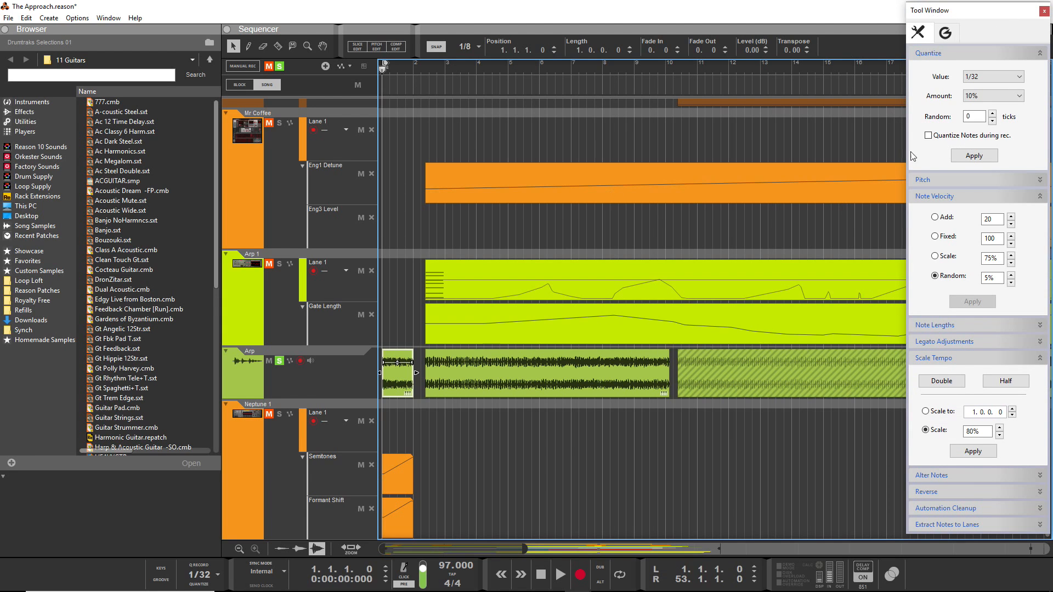
pyautogui.moveTo(941, 381)
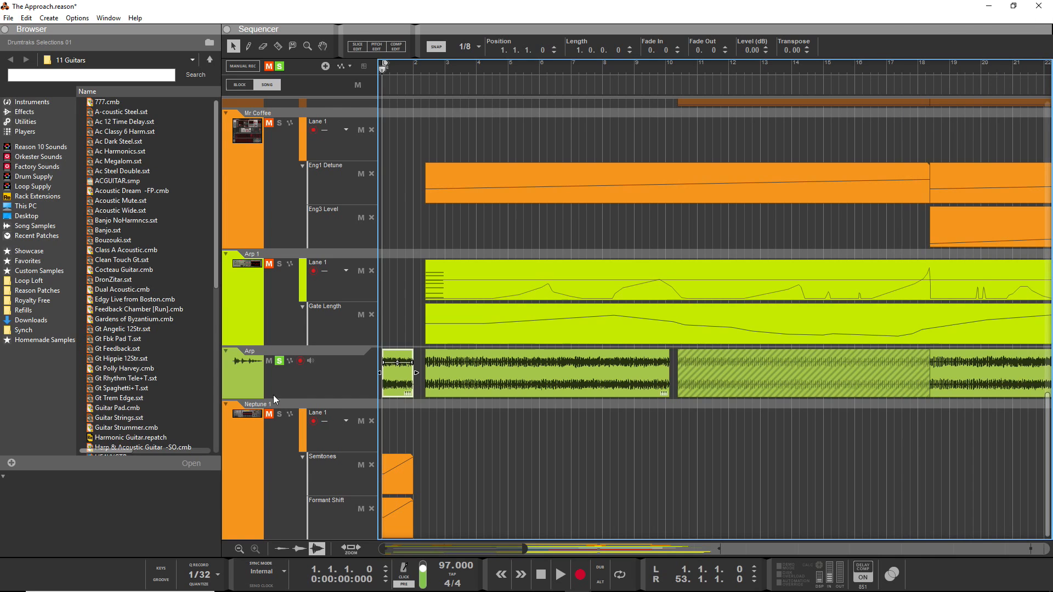
# Reverse the first Arp clip from its context menu.
pyautogui.rightClick(399, 361)
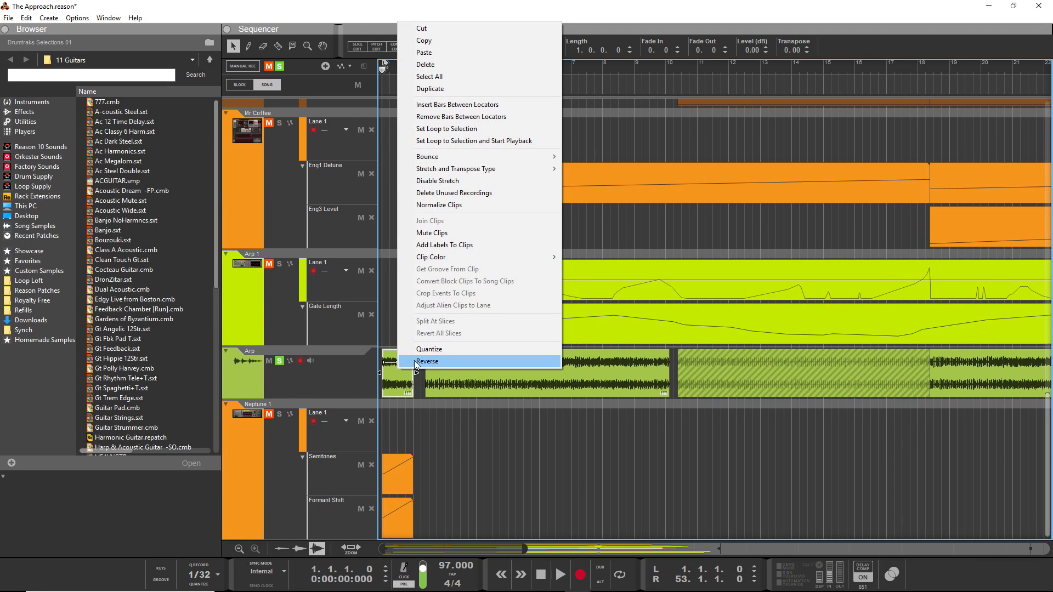
pyautogui.click(428, 361)
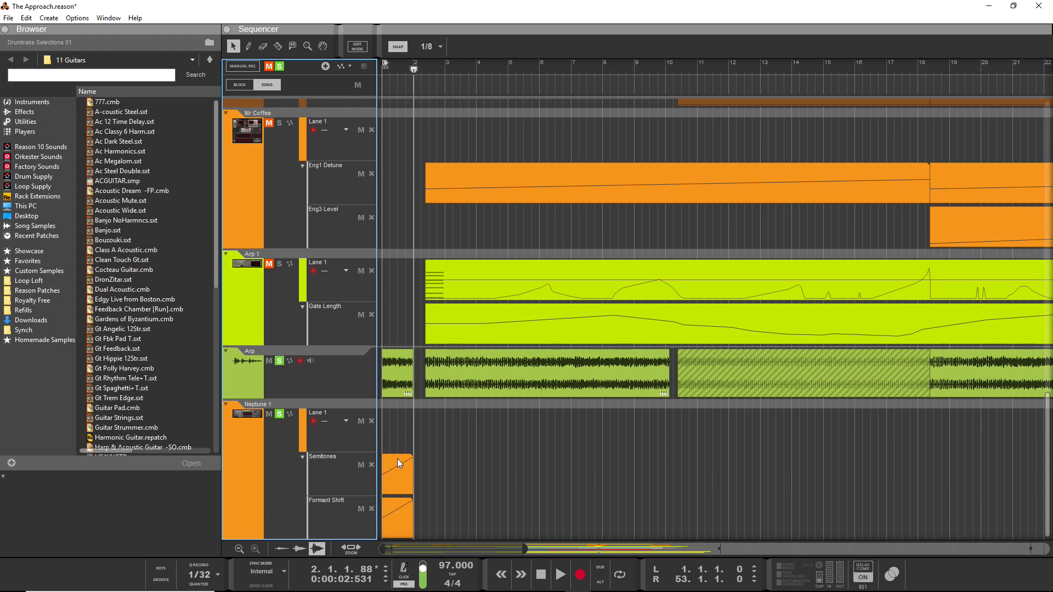
pyautogui.moveTo(380, 528)
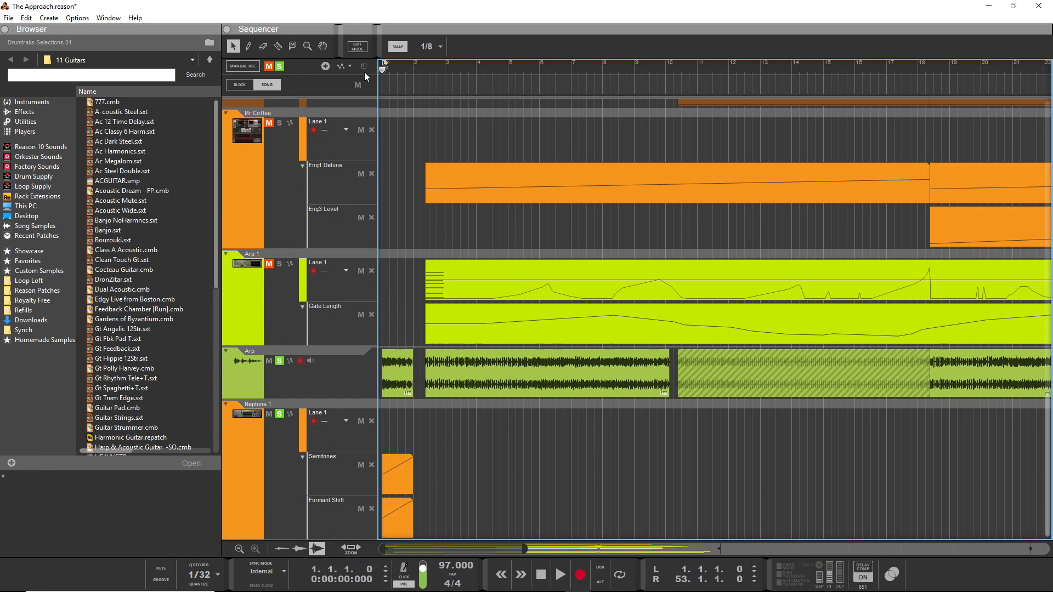
# Play the song to audition the reversed arpeggio clip.
pyautogui.click(559, 574)
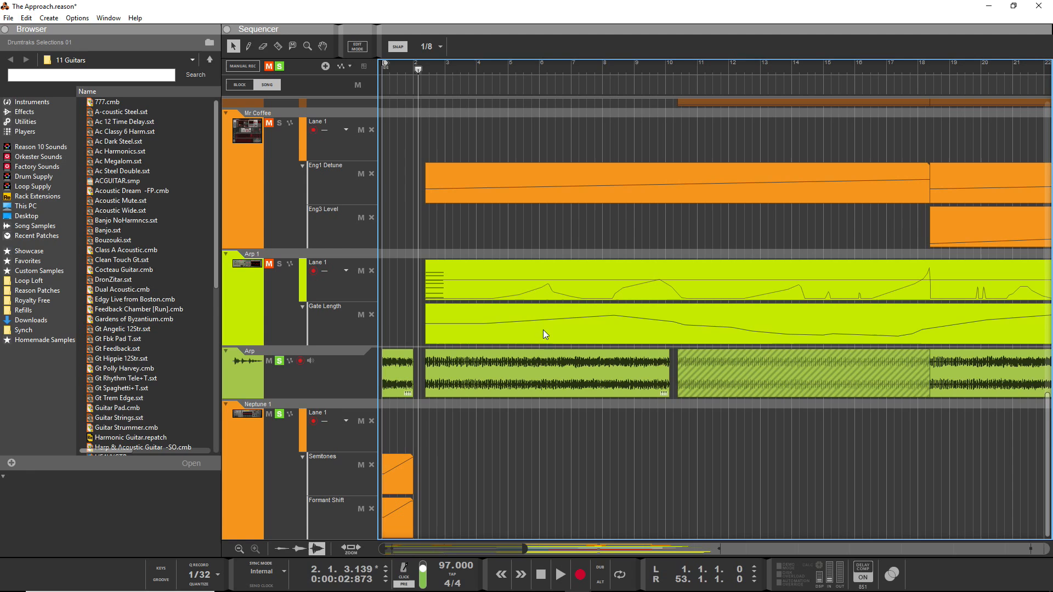
pyautogui.moveTo(560, 370)
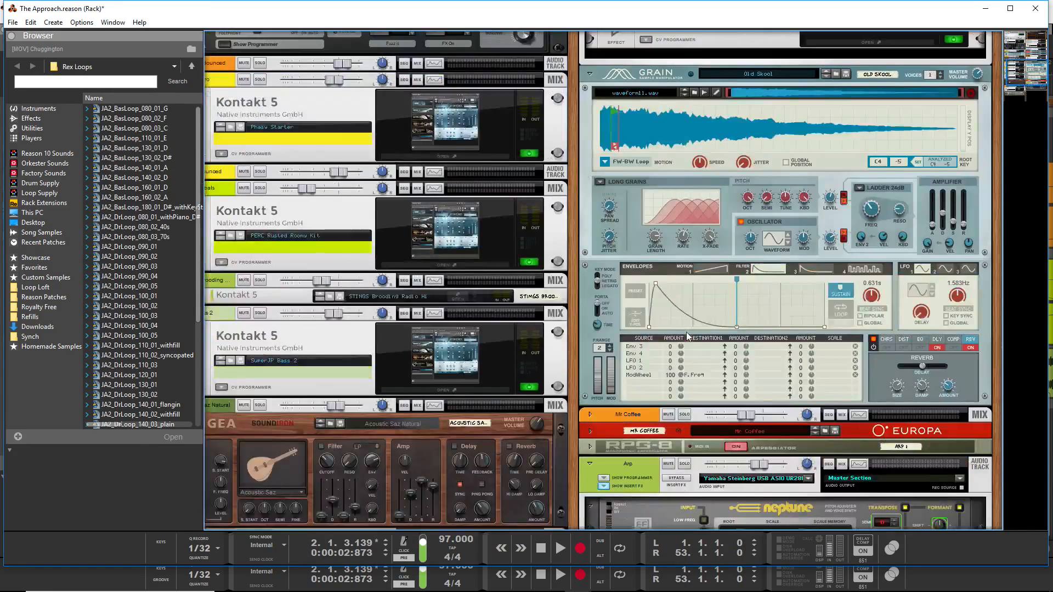
# Inspect Neptune's Formant Shift parameter options in the rack, then return to the sequencer.
pyautogui.scroll(-3)
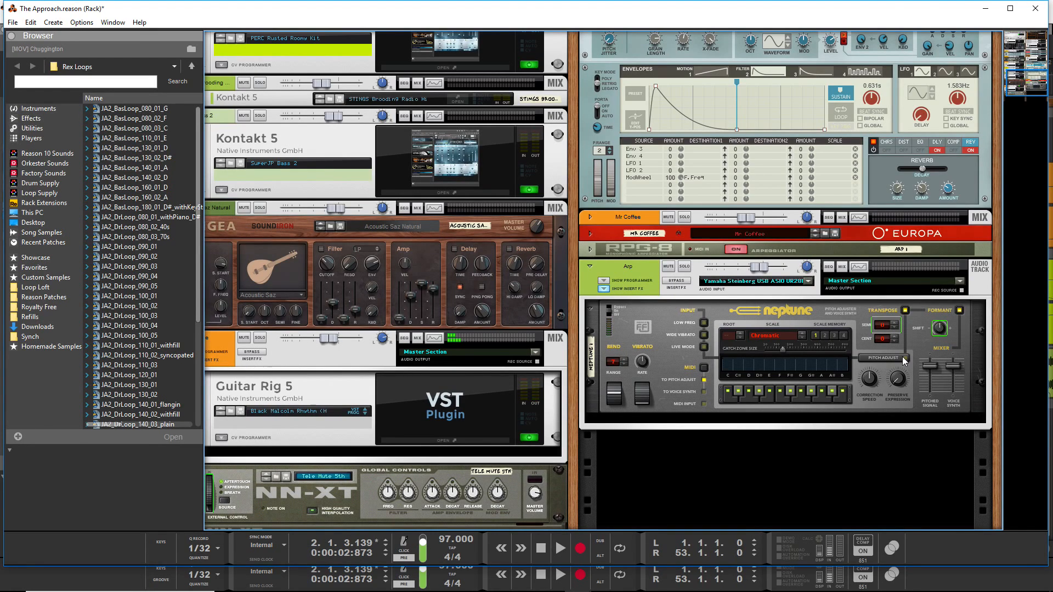
pyautogui.moveTo(910, 314)
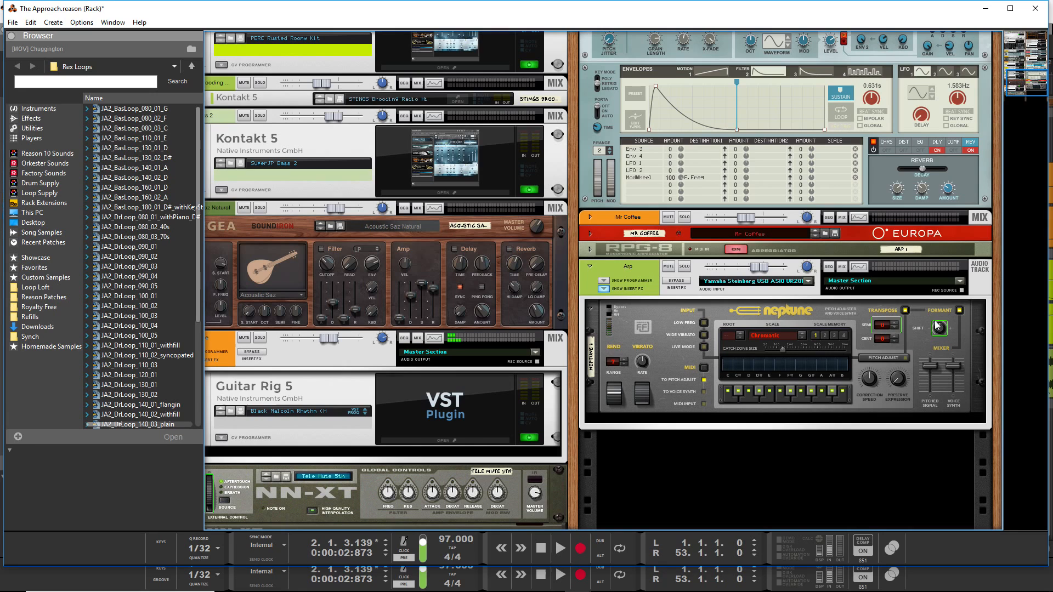
pyautogui.rightClick(889, 325)
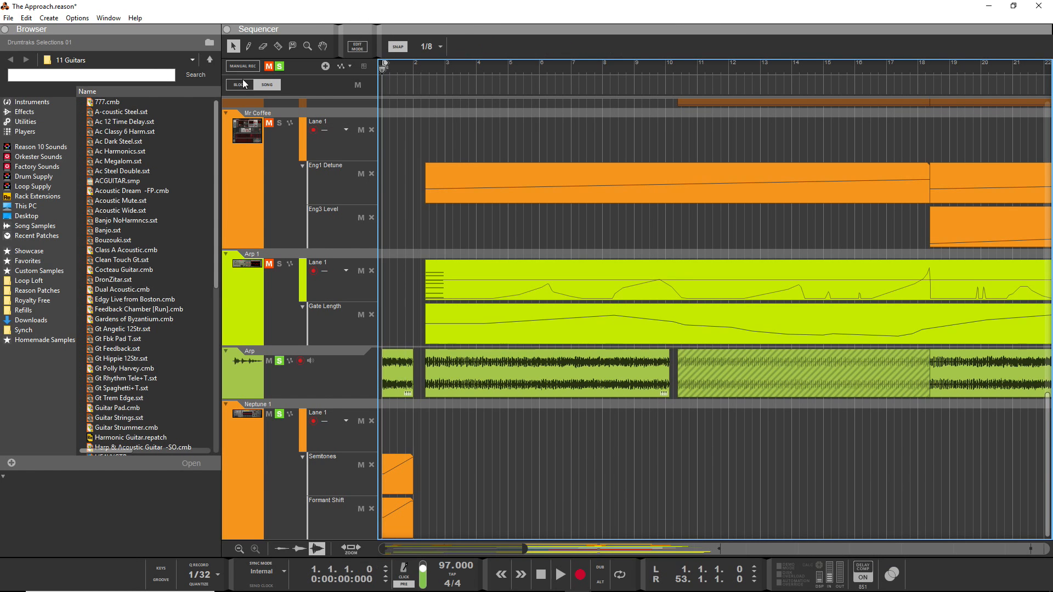
# Create a tempo automation clip at bar 1 starting at 85 BPM.
pyautogui.click(559, 574)
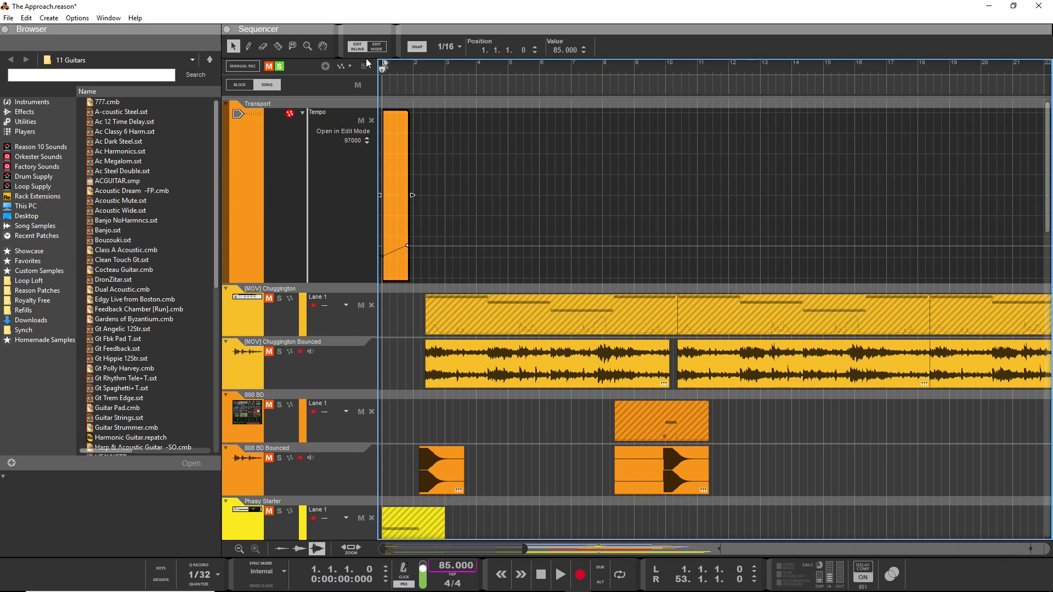
# Exit the tempo automation clip and play the opening bars to hear the tempo change.
pyautogui.click(560, 574)
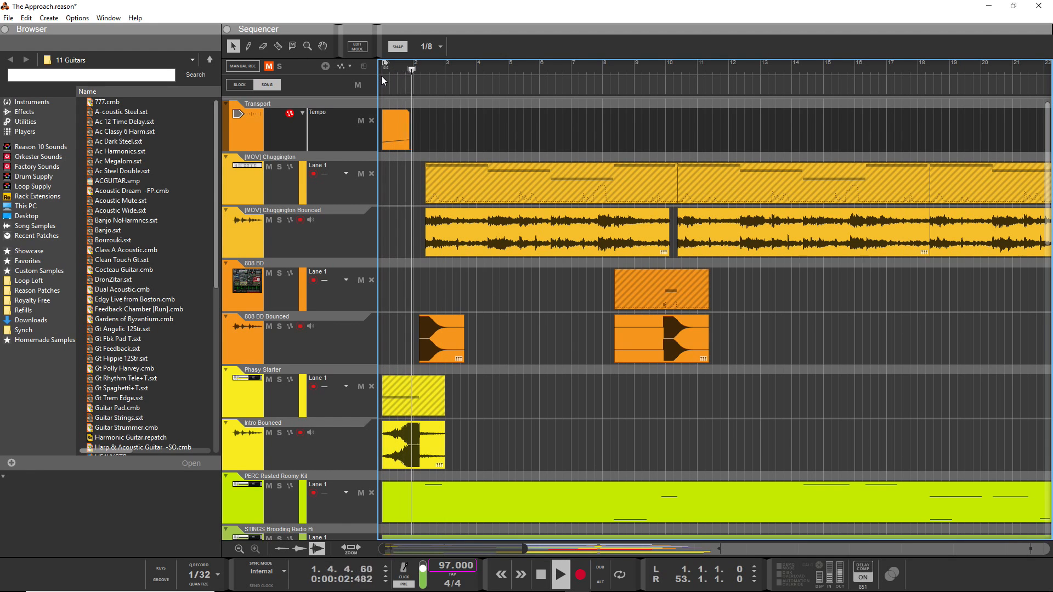
pyautogui.click(561, 574)
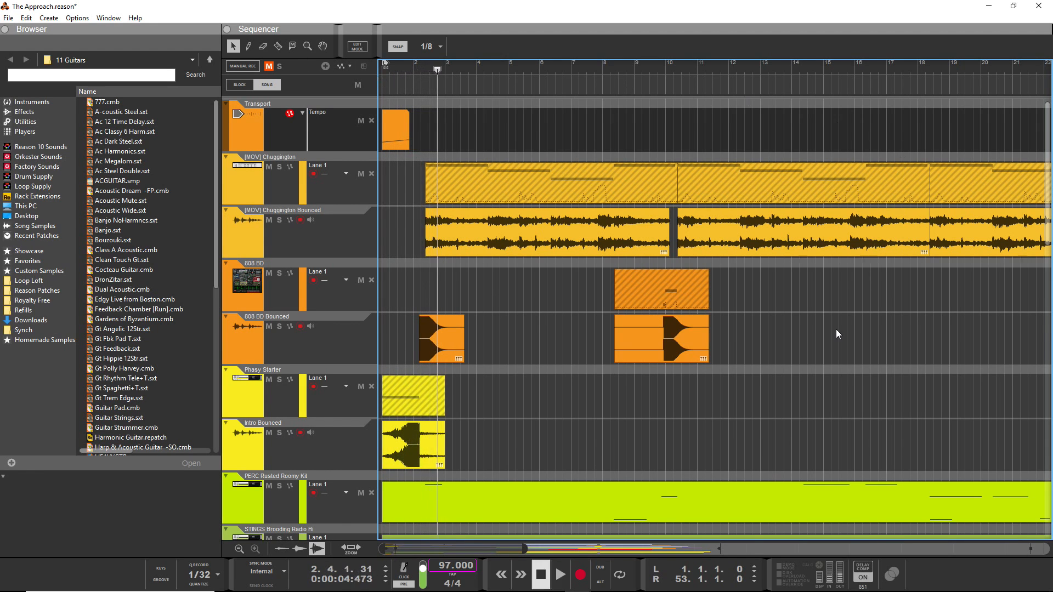